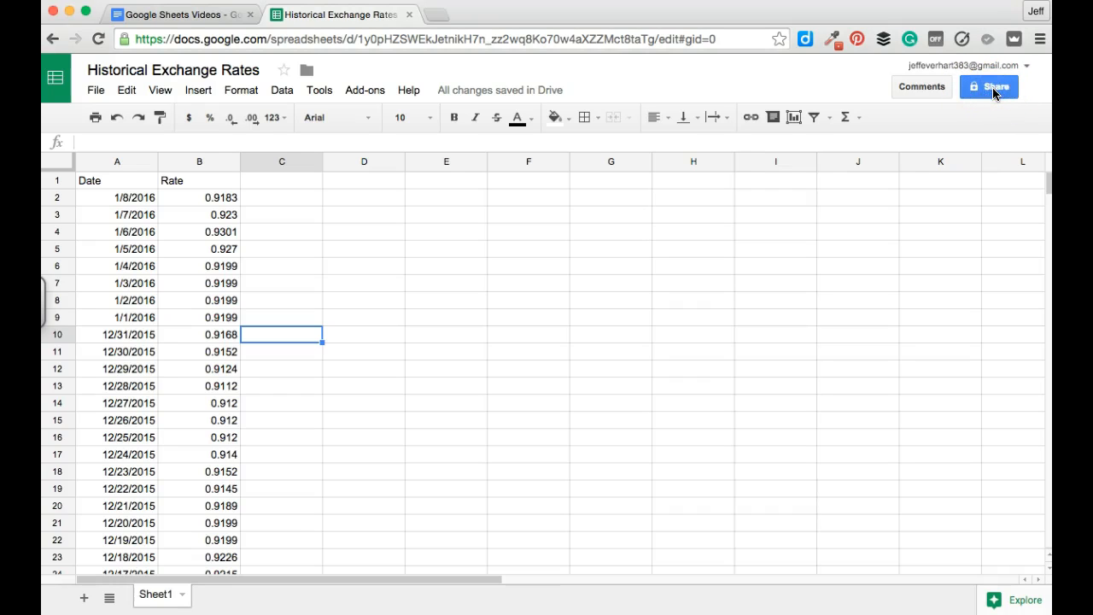
Check the spreadsheet's sharing settings and leave them unchanged
click(988, 85)
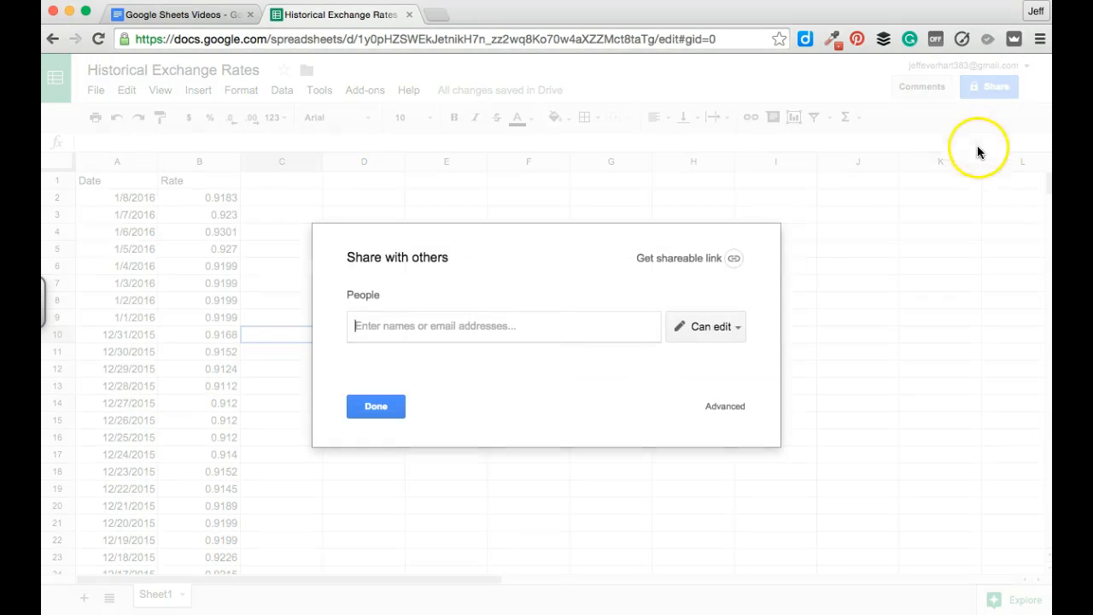
mouse_move(731, 290)
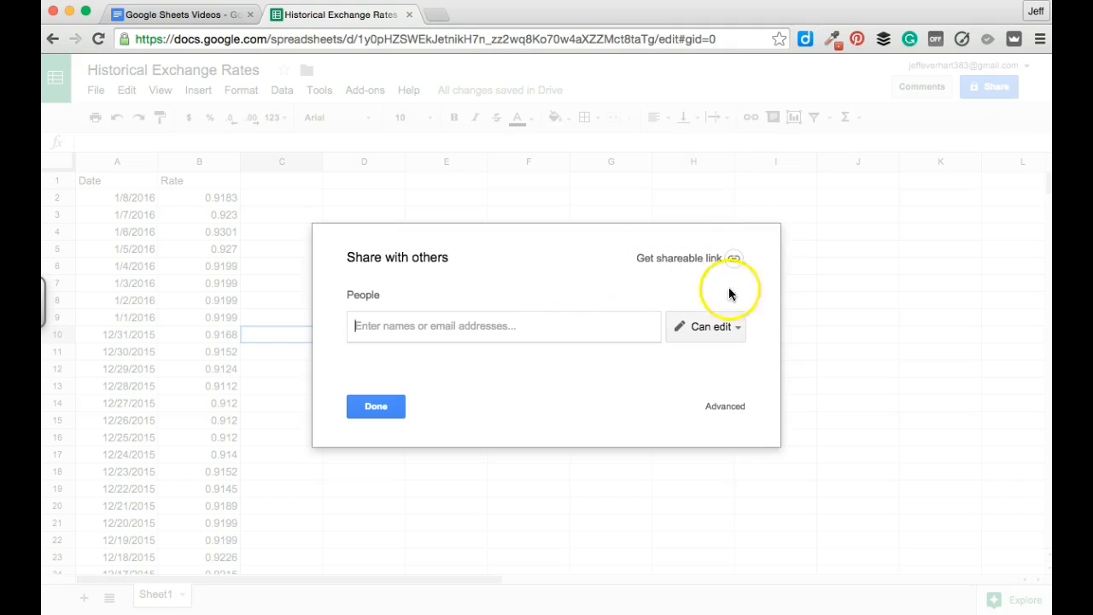
mouse_move(572, 474)
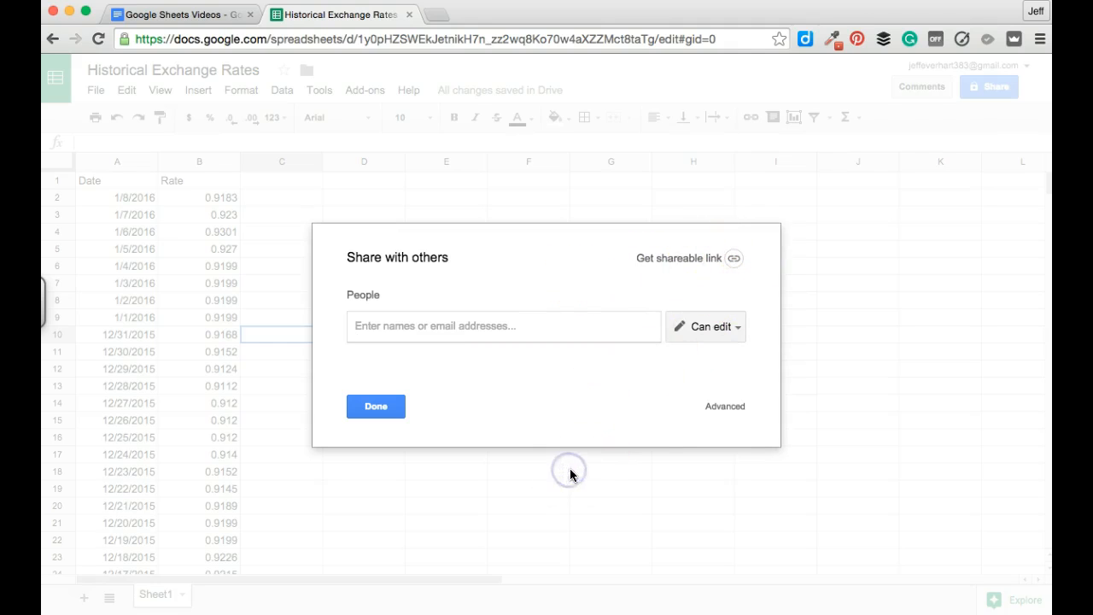
click(375, 406)
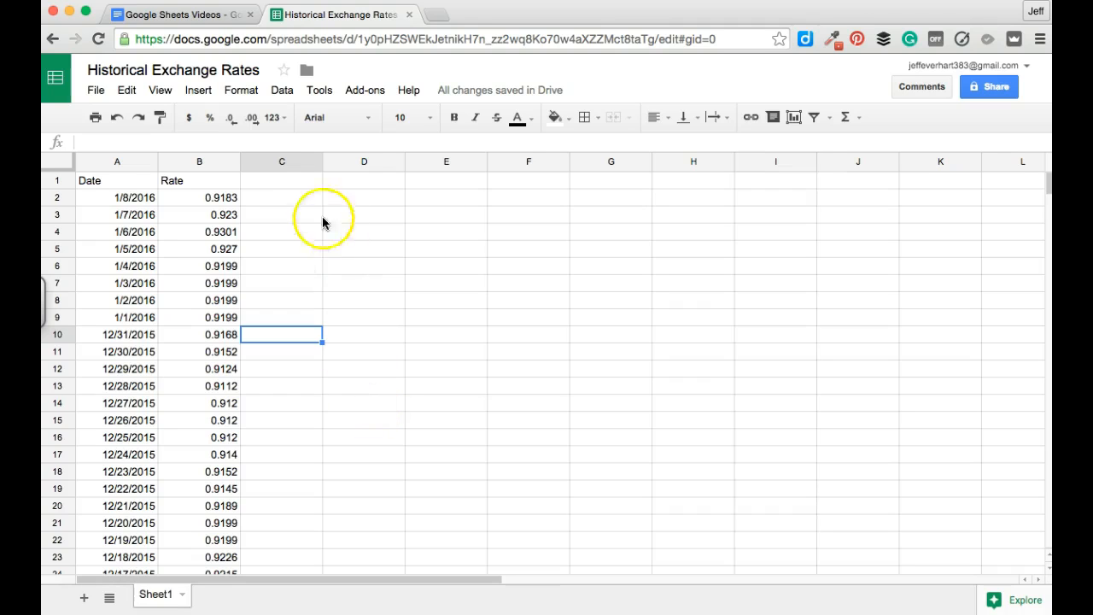
mouse_move(96, 89)
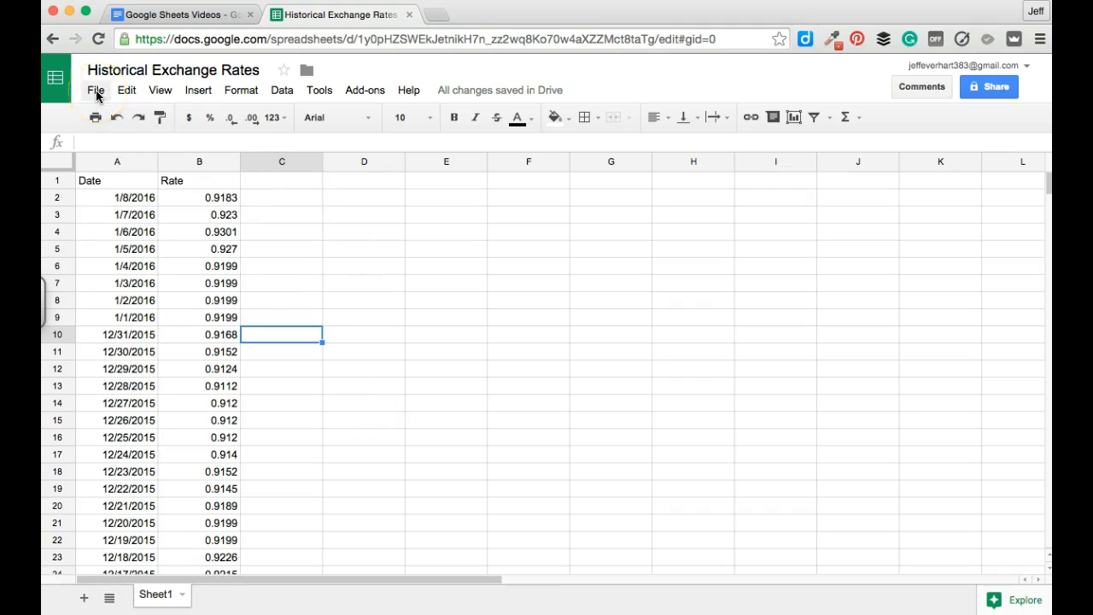
Bring up Publish to the web from the File menu and browse the Entire Document choice
click(95, 88)
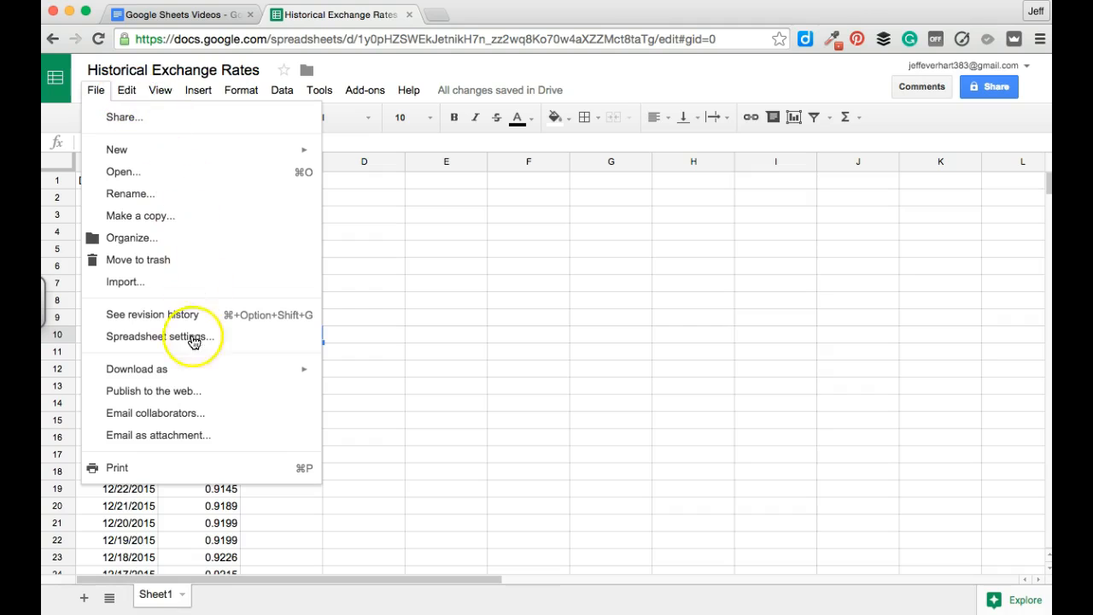
mouse_move(181, 403)
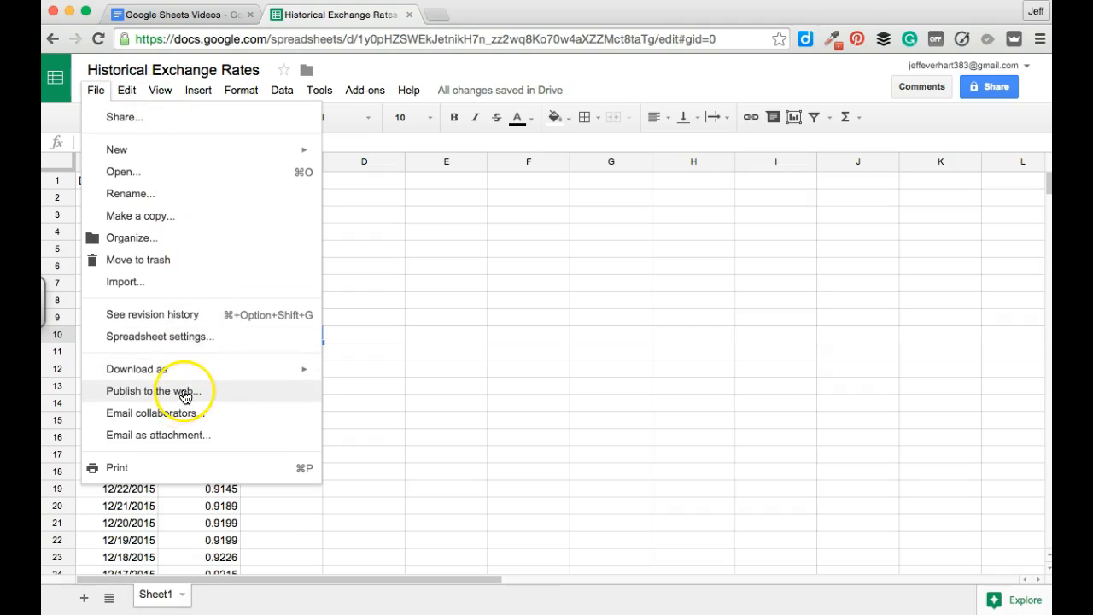
click(154, 390)
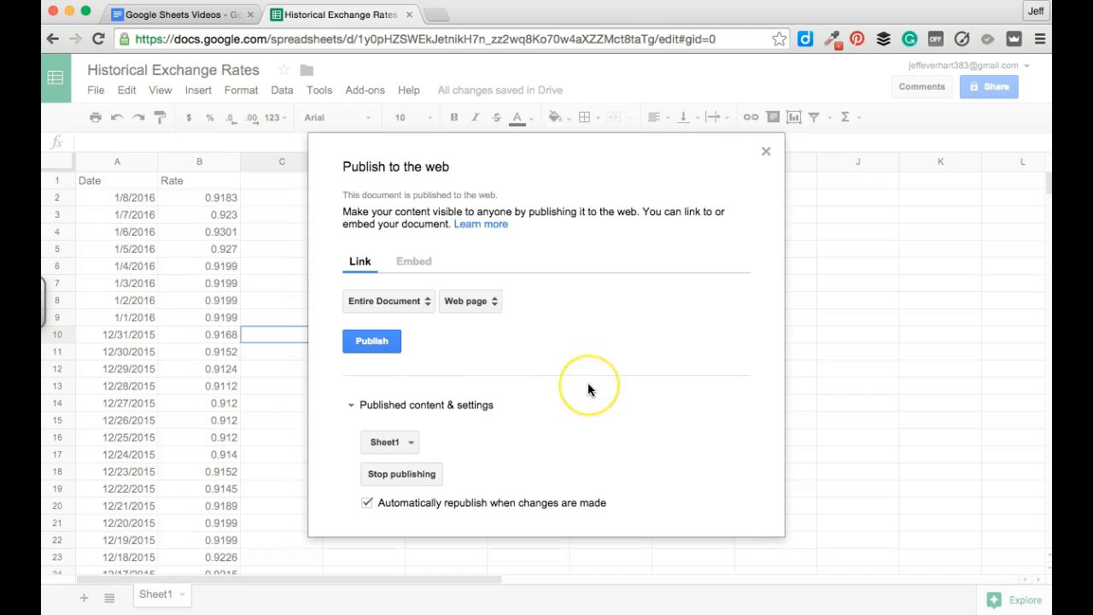
mouse_move(588, 390)
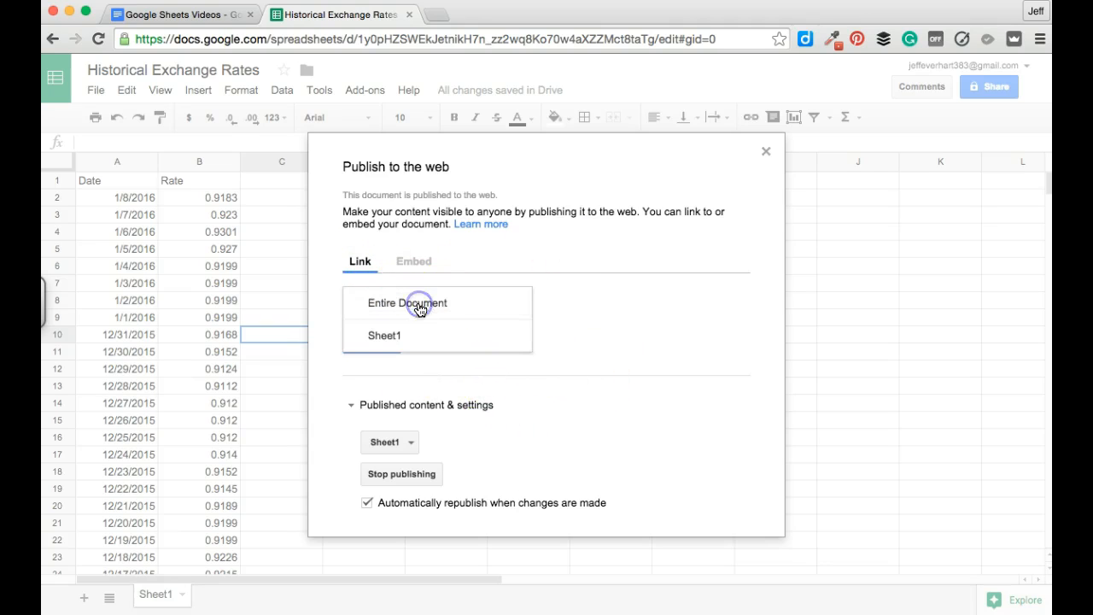
click(406, 302)
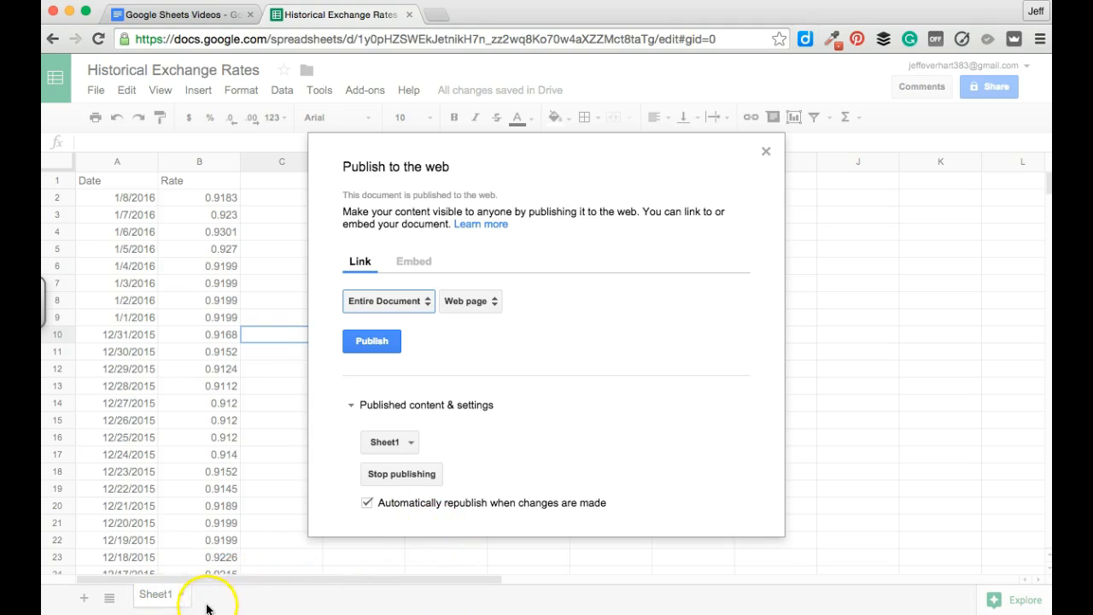
click(390, 300)
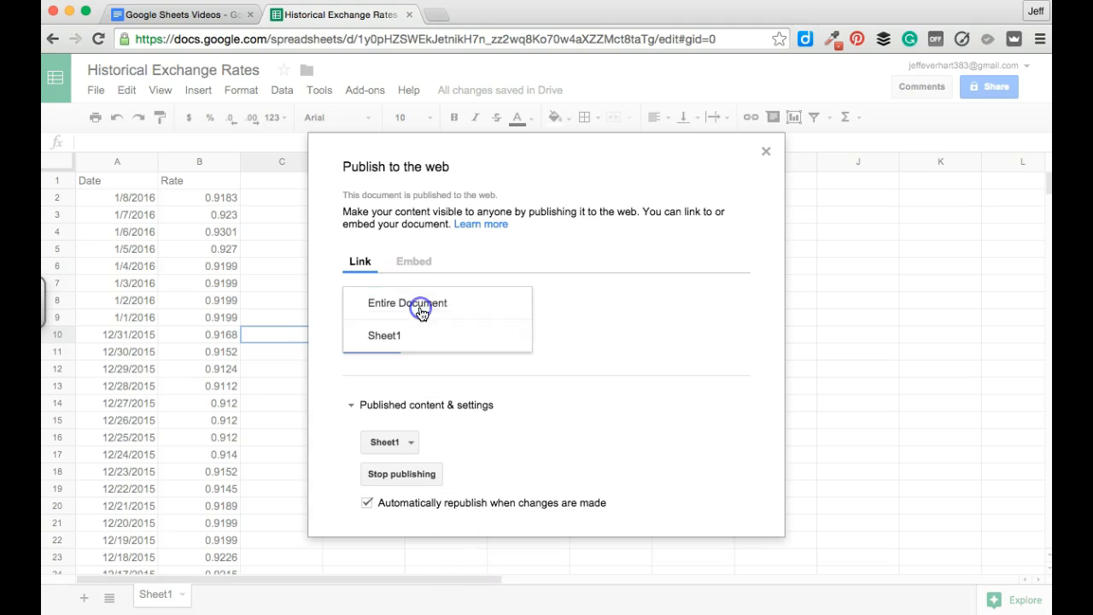
Publish Sheet1 only as a web page
click(406, 302)
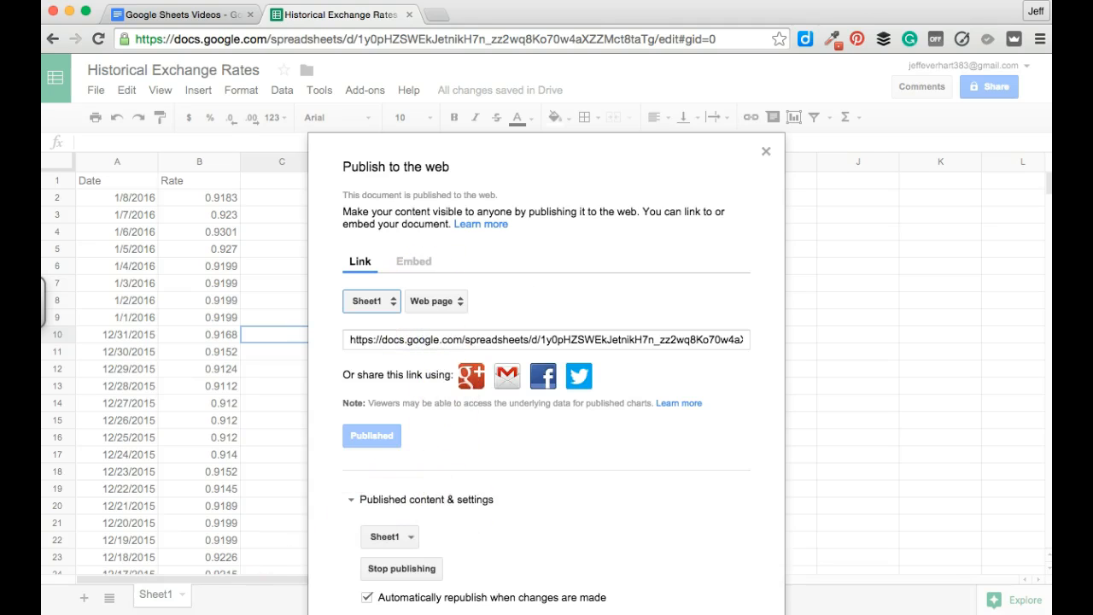
mouse_move(512, 426)
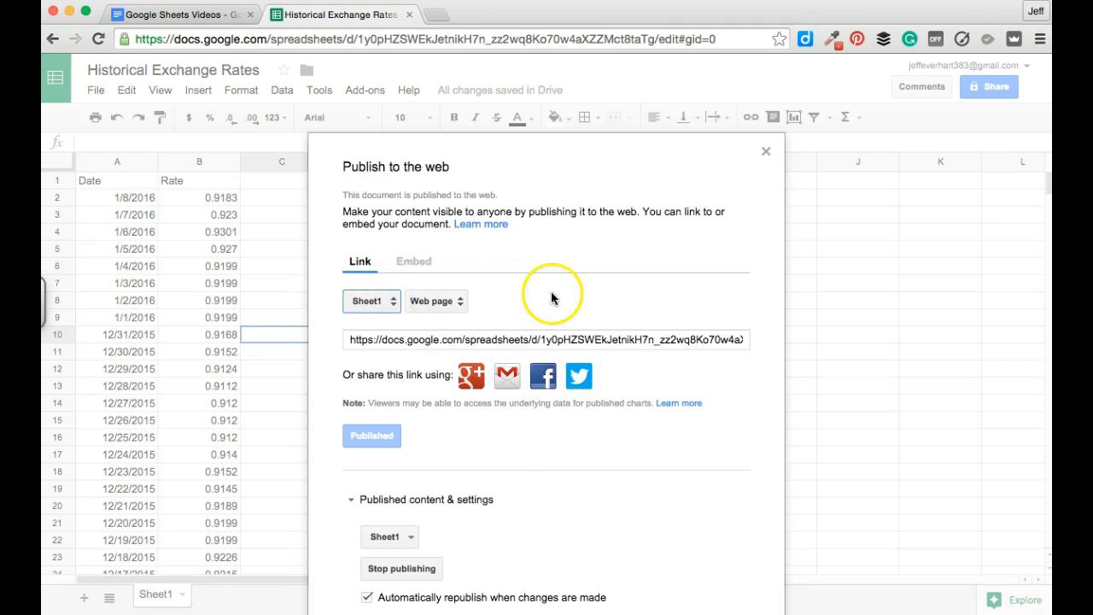
click(430, 301)
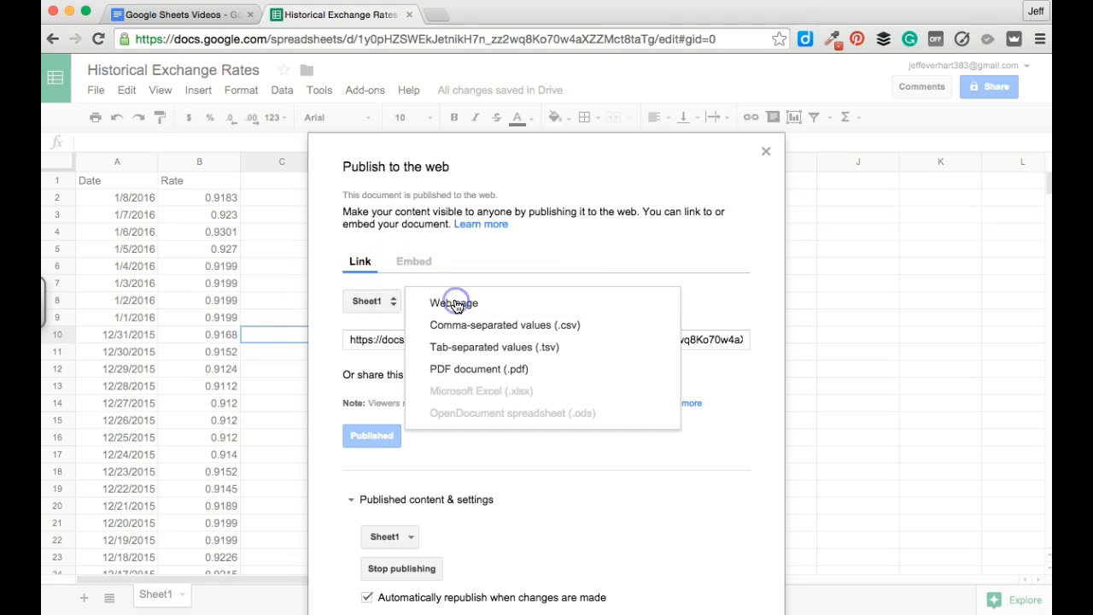
mouse_move(543, 347)
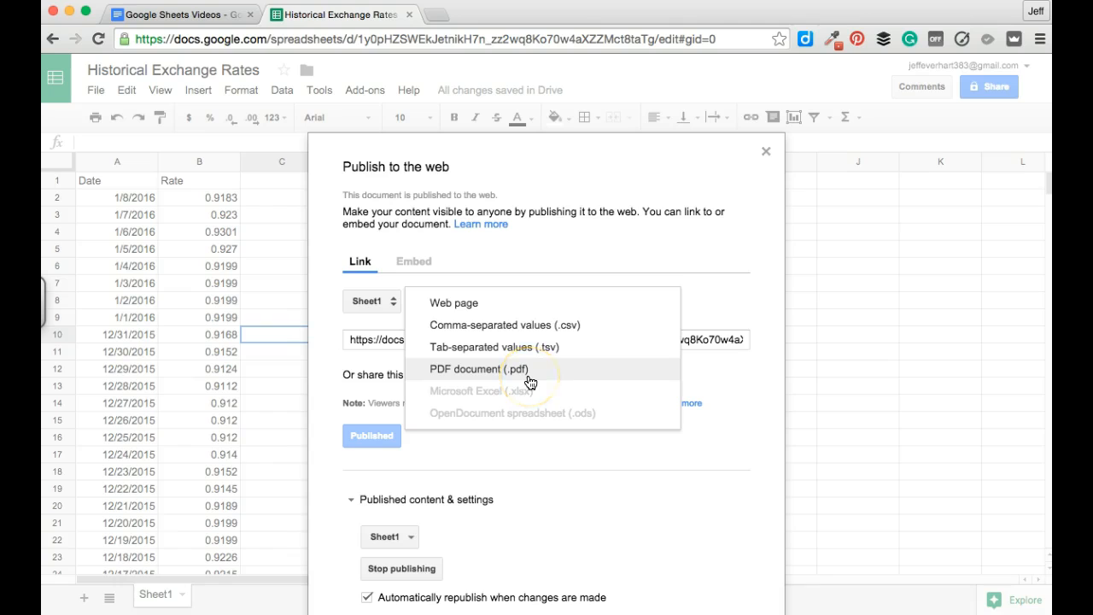
mouse_move(498, 302)
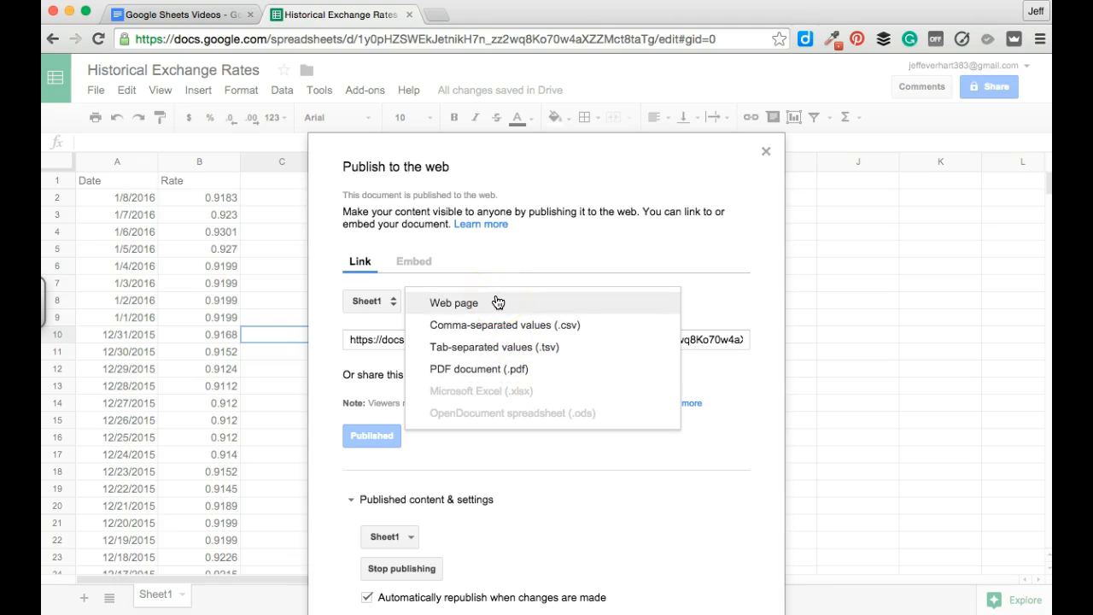
mouse_move(494, 304)
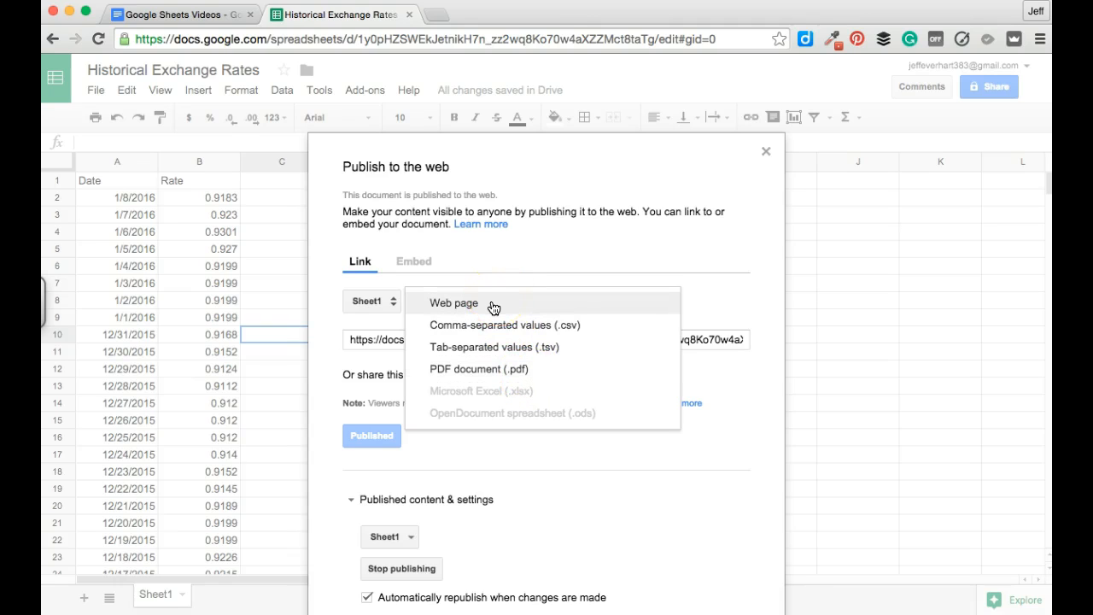
click(454, 302)
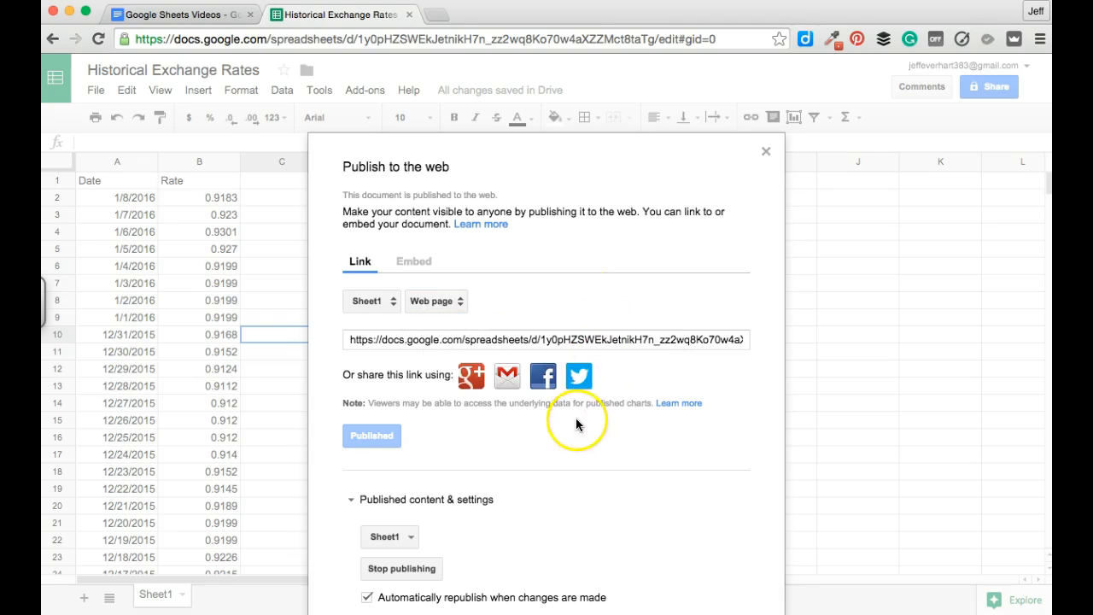
click(376, 338)
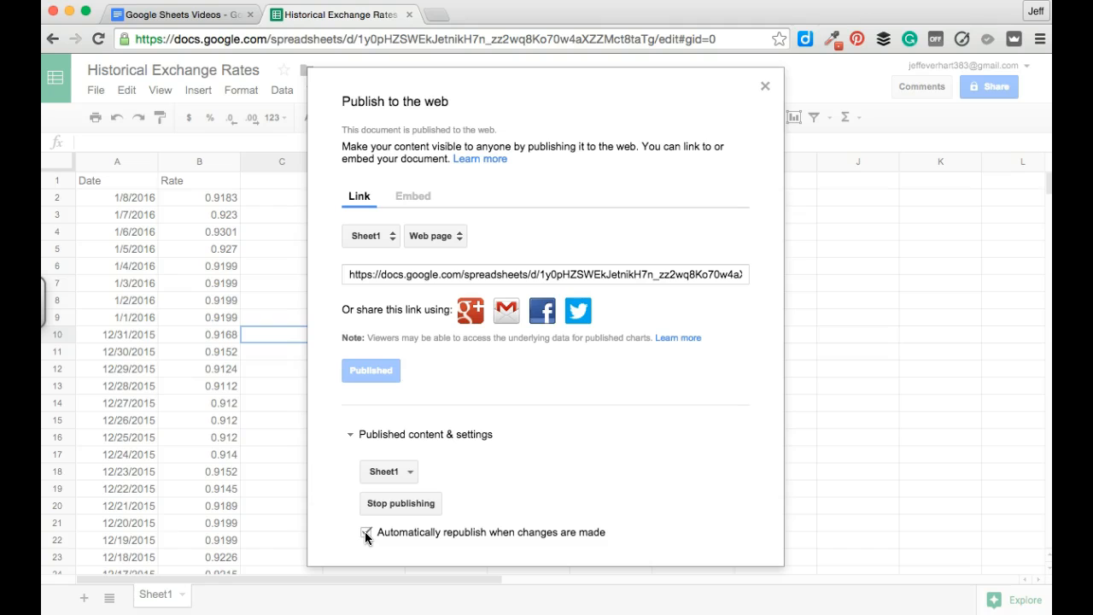
Keep automatic republishing on changes enabled and select the published link
click(365, 532)
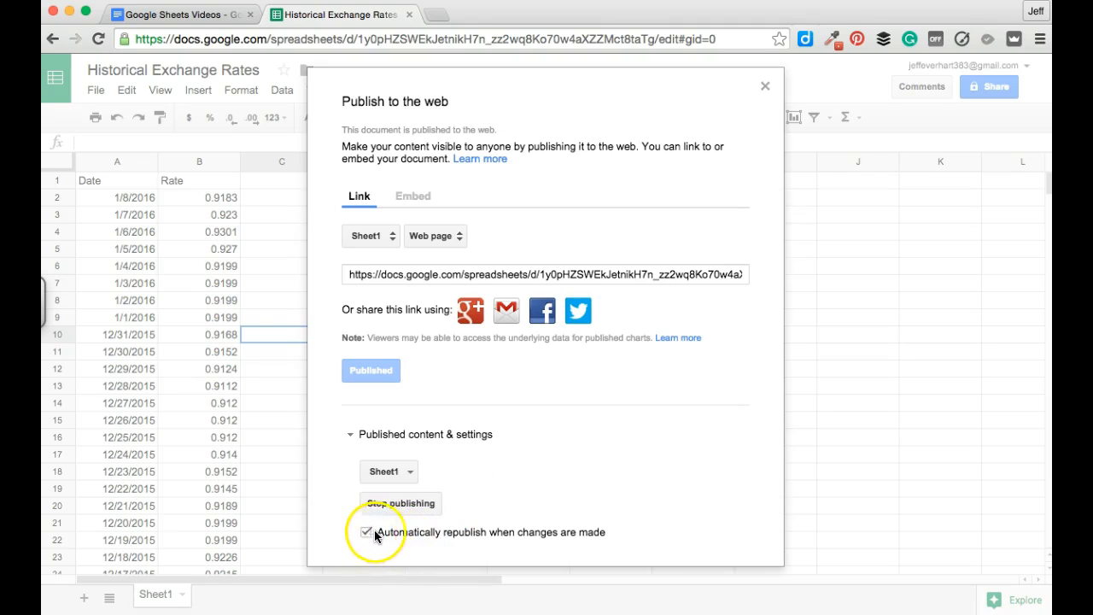
click(365, 533)
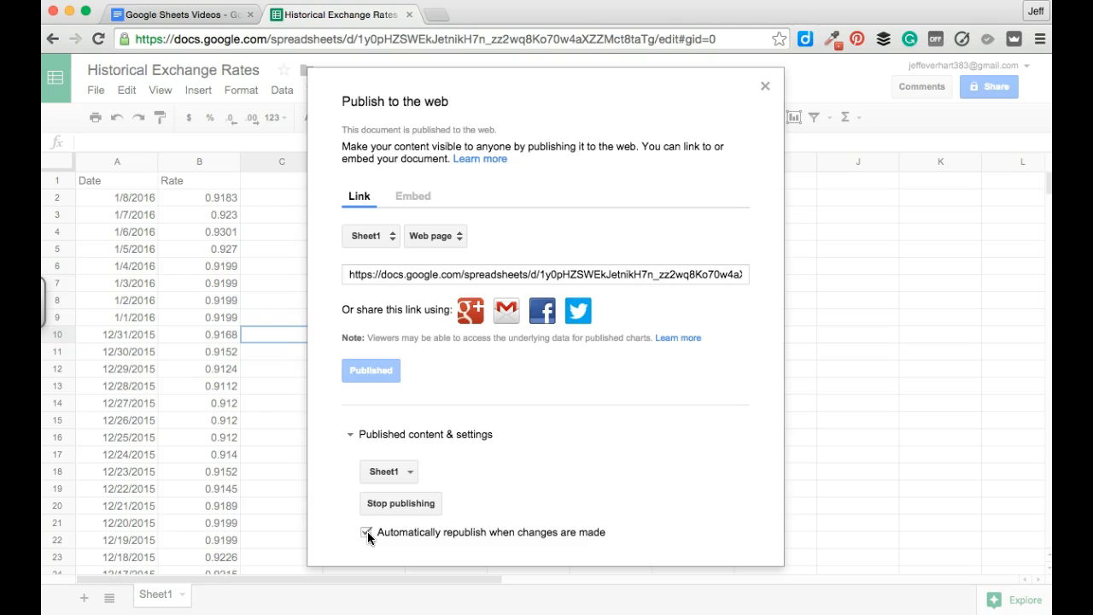
click(546, 273)
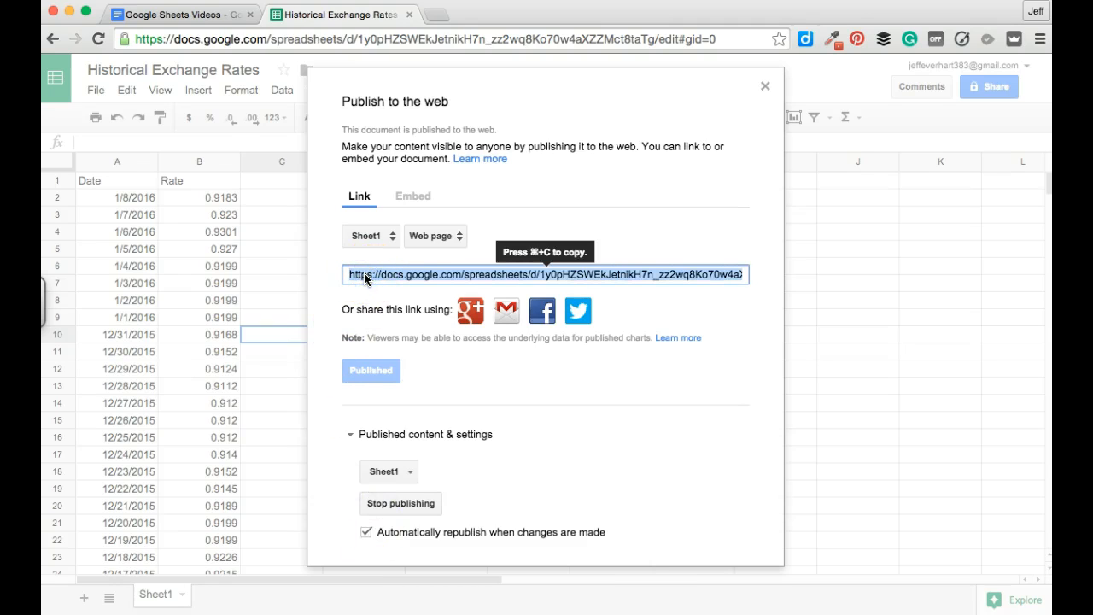
Load the published Sheet1 link in a new Chrome tab to view the exchange-rate page
click(593, 14)
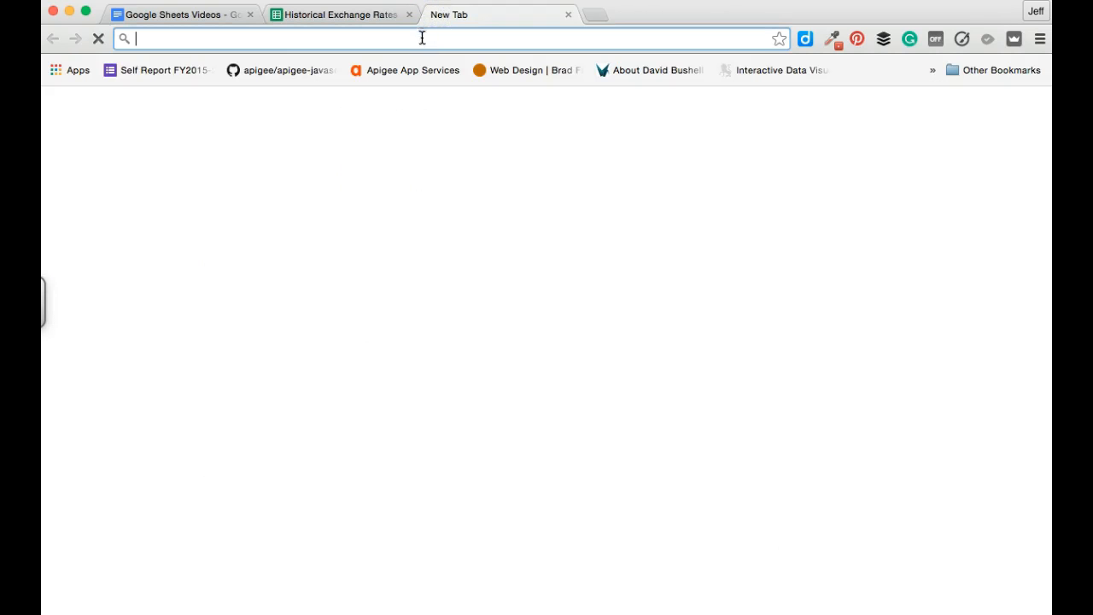
text(https://docs.google.com/spreadsheets/d/1y0pHZSWEkJetnikH7n_zz2wq8Ko70w4aXZZMct8taTg/pubhtml?gid=0&single=true)
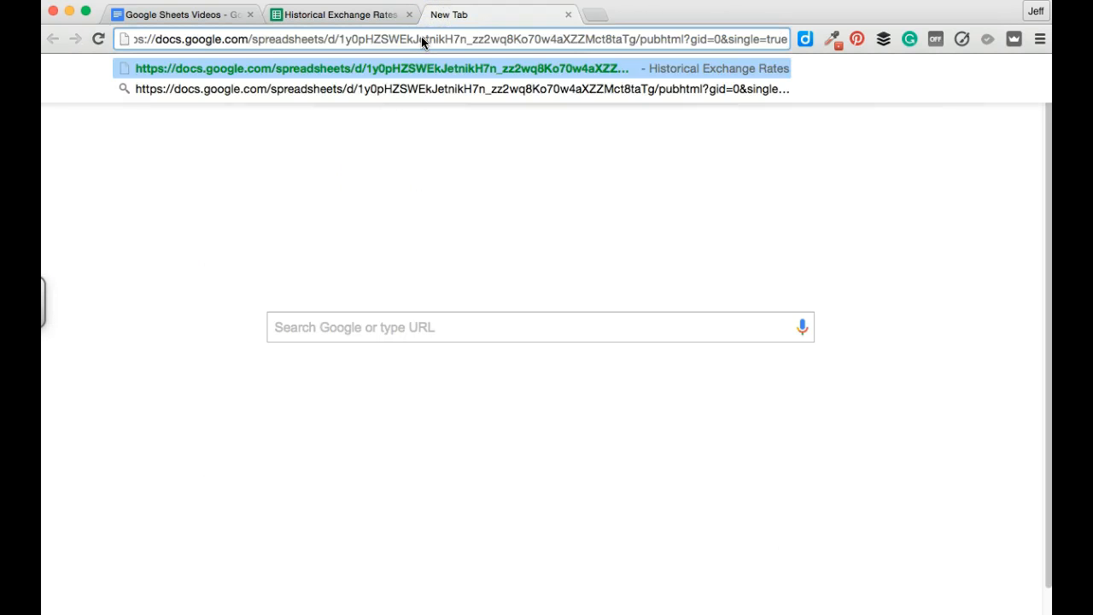
click(379, 68)
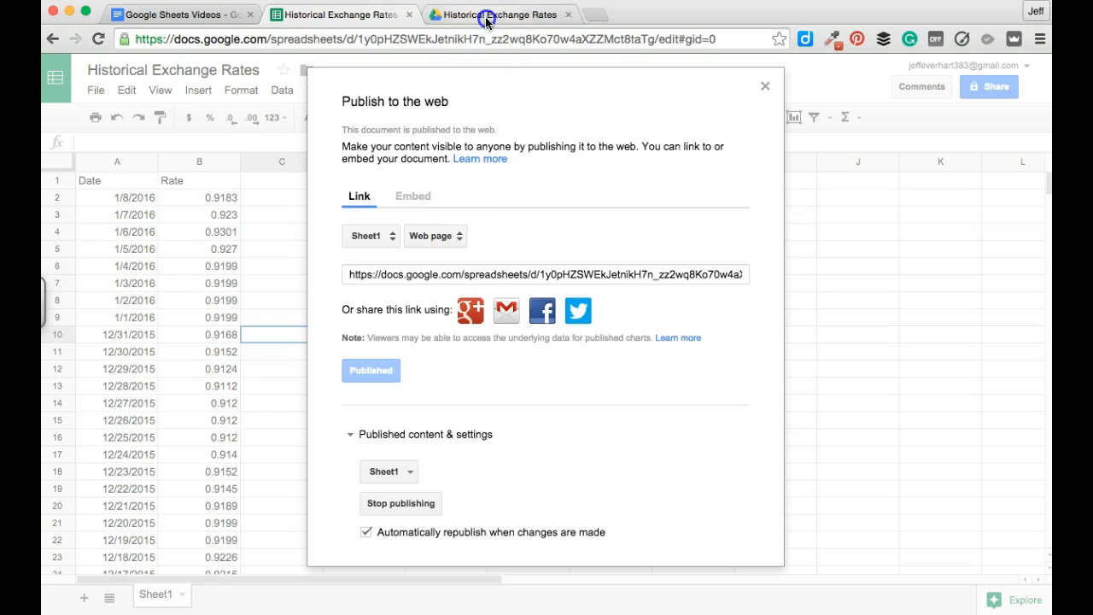
click(495, 14)
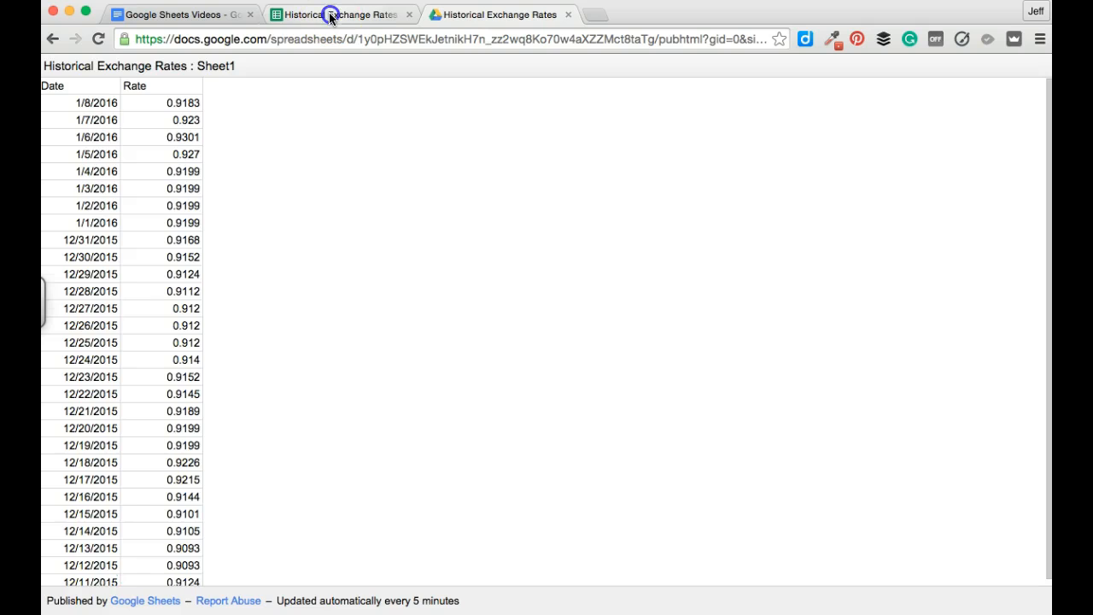
Change Sheet1's publishing format to comma-separated values (.csv) and download it via the link
click(342, 14)
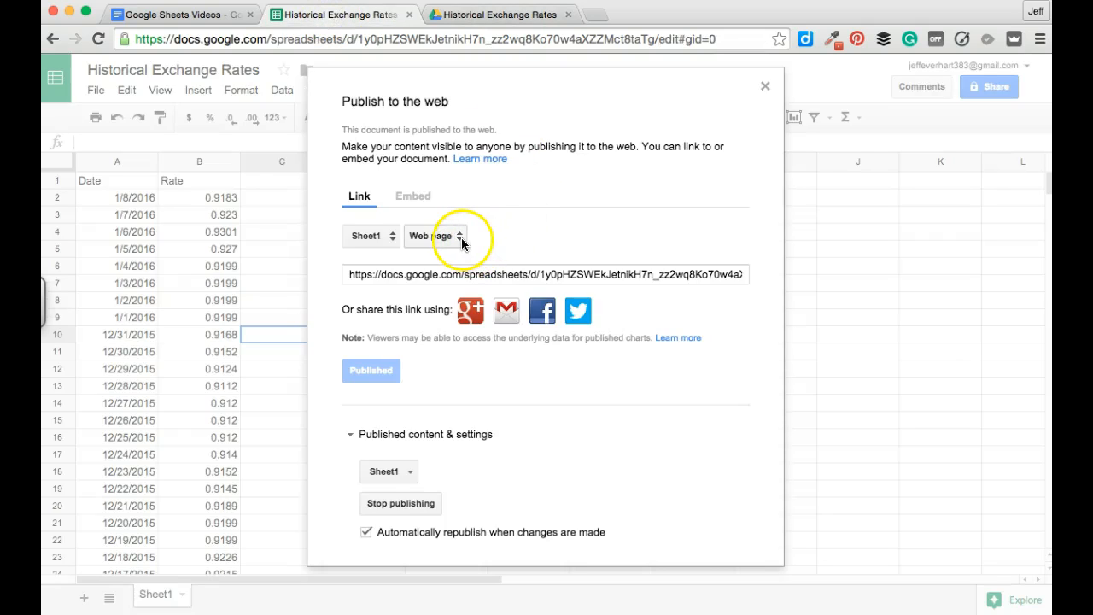
click(436, 235)
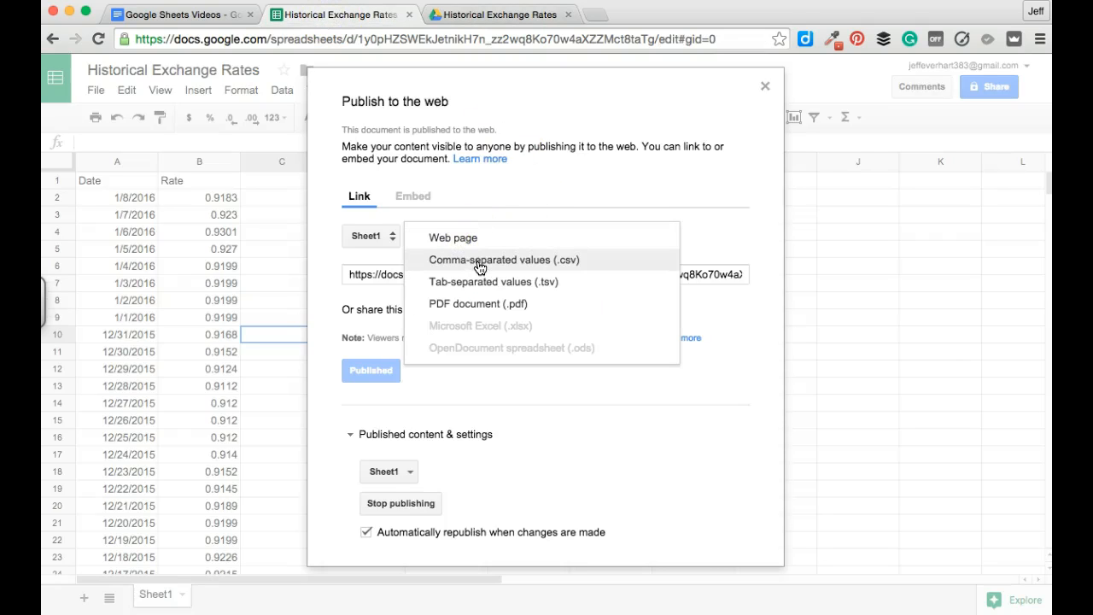
click(502, 260)
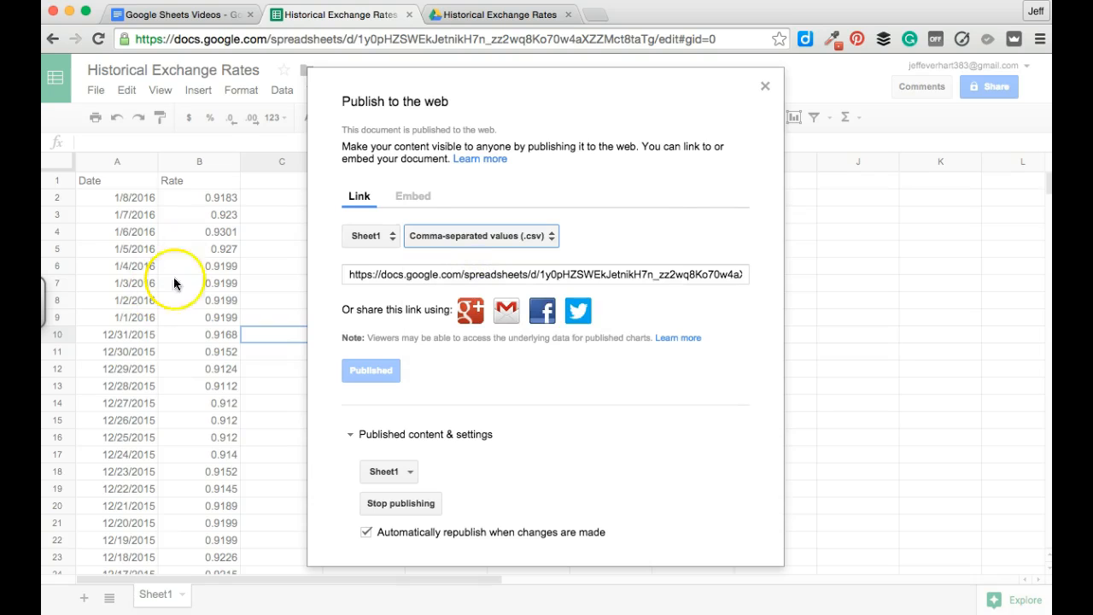
mouse_move(513, 356)
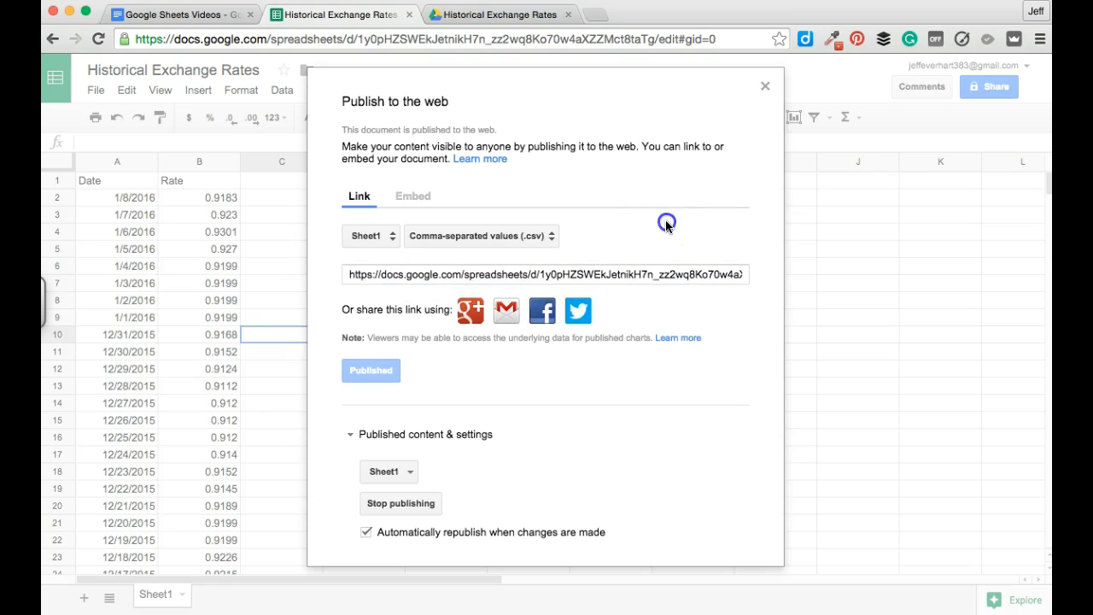
click(567, 13)
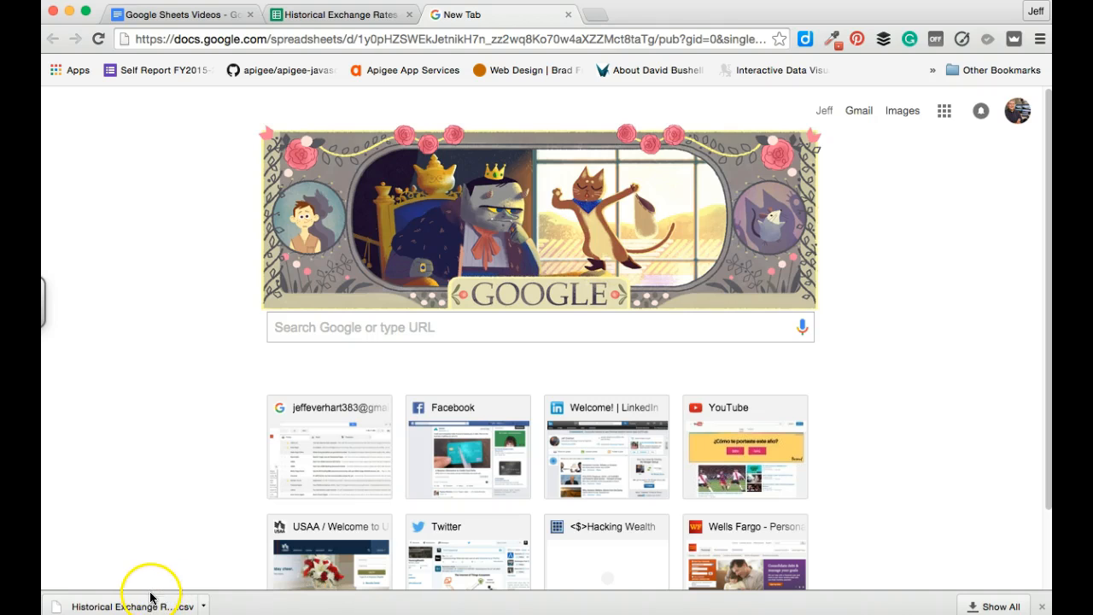
mouse_move(75, 509)
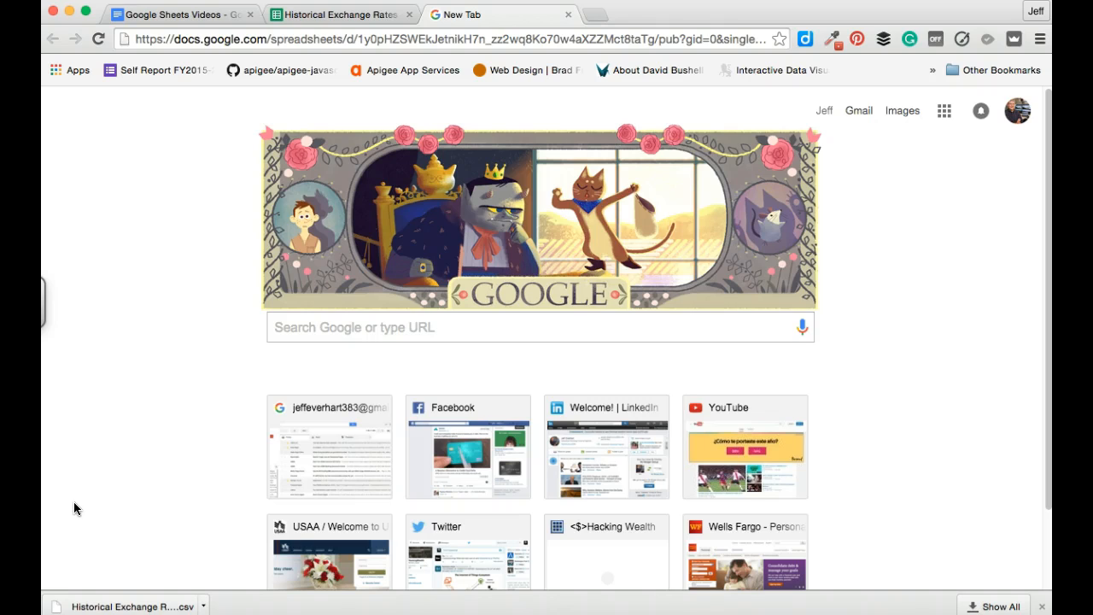
Publish the entire document from the Embed tab and confirm
click(340, 13)
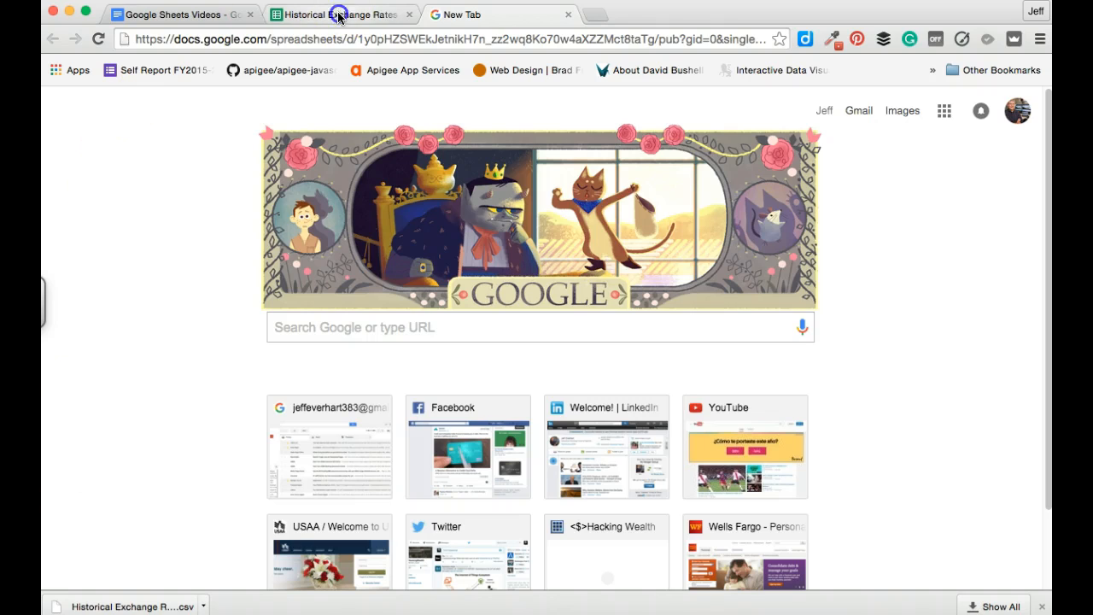
click(333, 13)
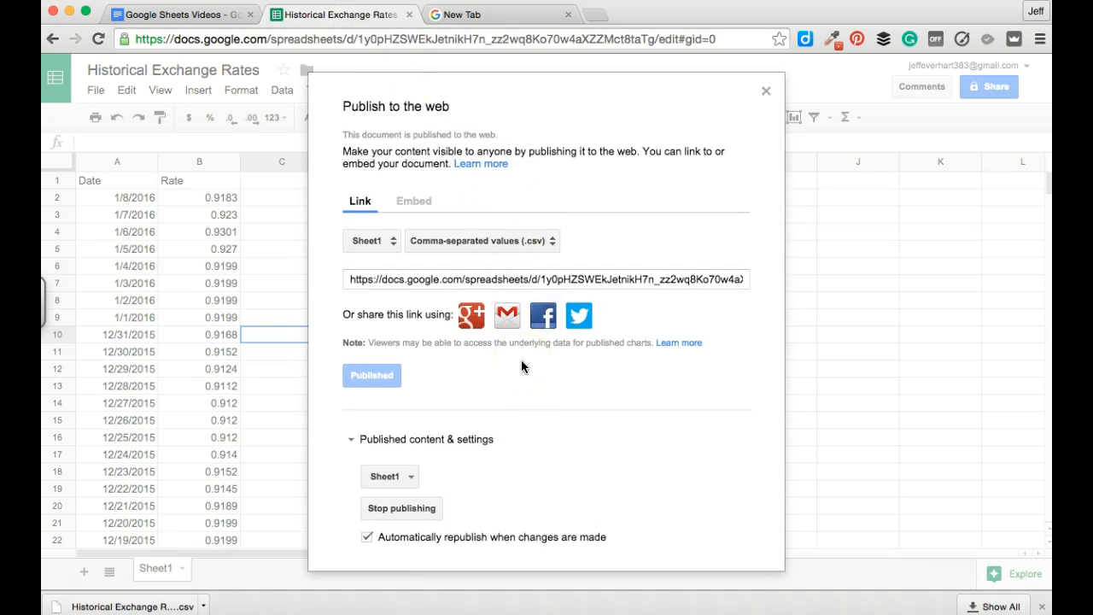
mouse_move(453, 256)
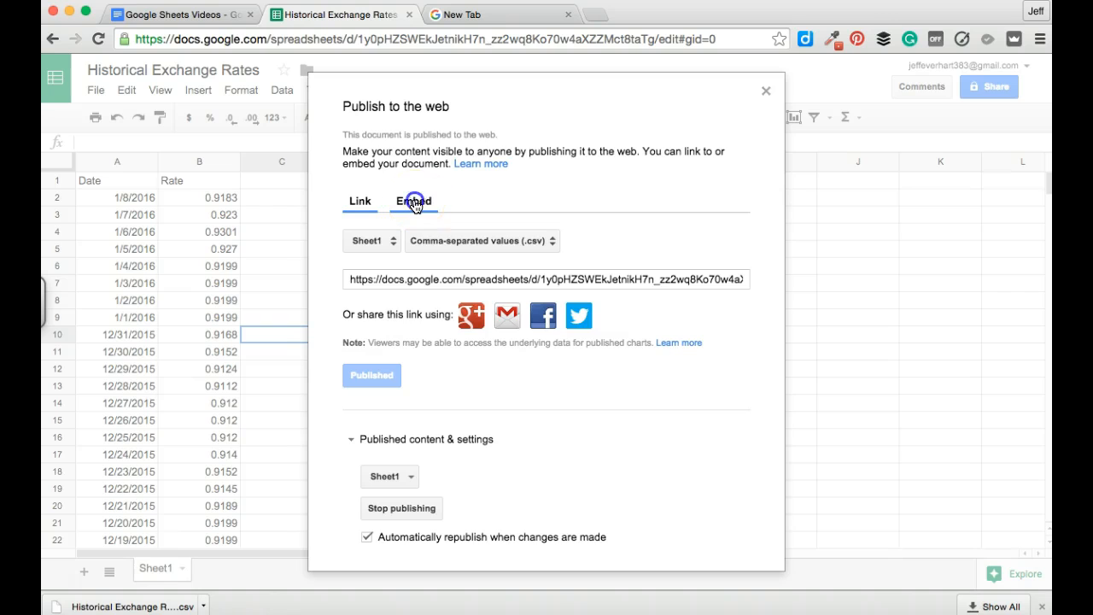
click(413, 202)
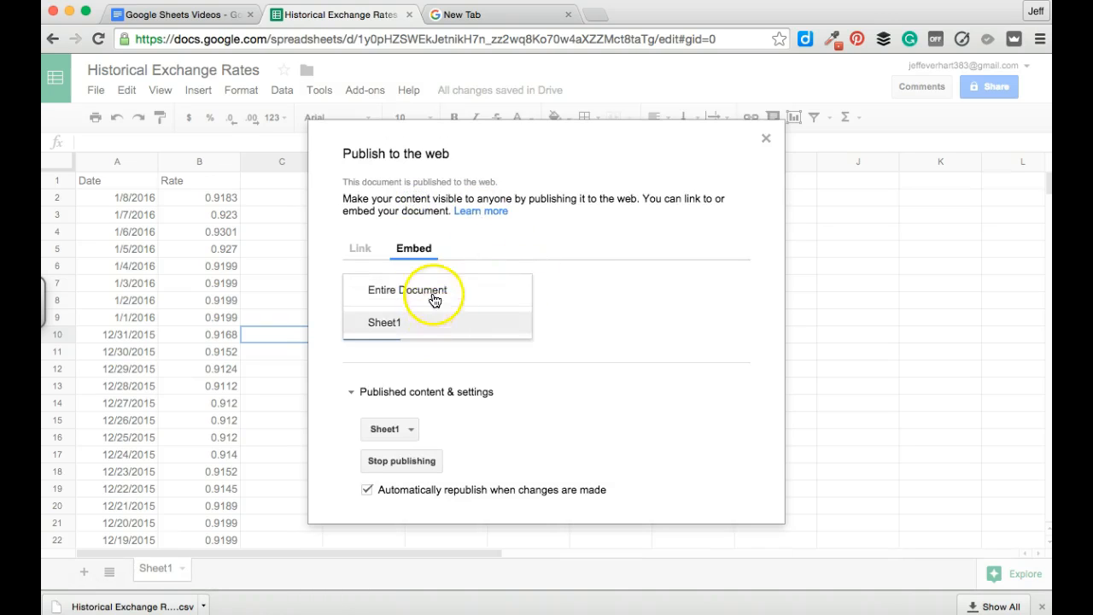
click(407, 291)
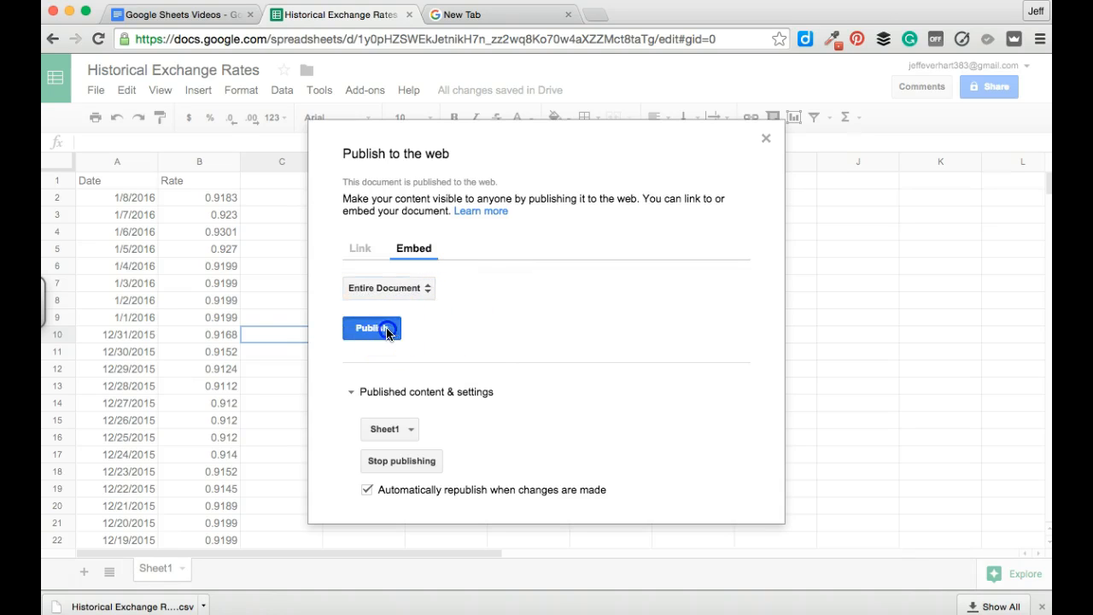
click(373, 328)
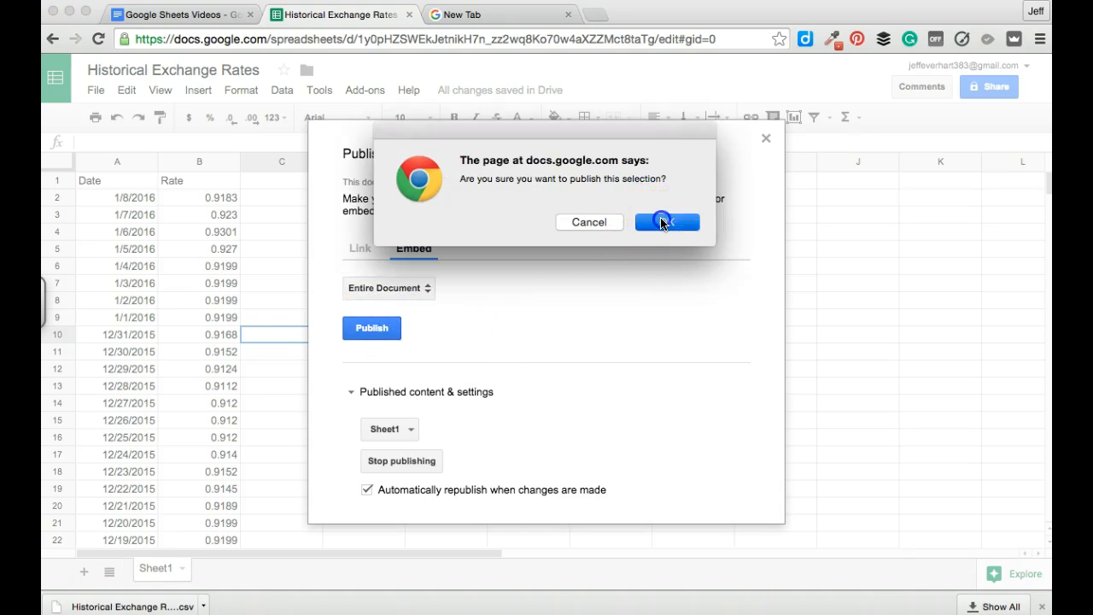
click(666, 222)
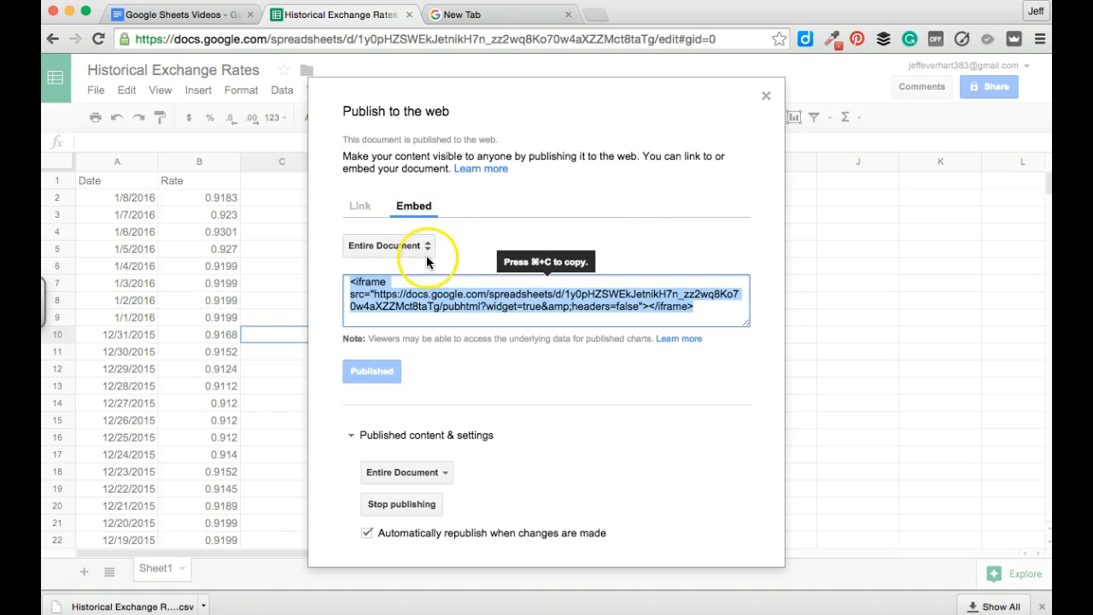
Switch the embed code to Sheet1 only to get its iframe
click(389, 246)
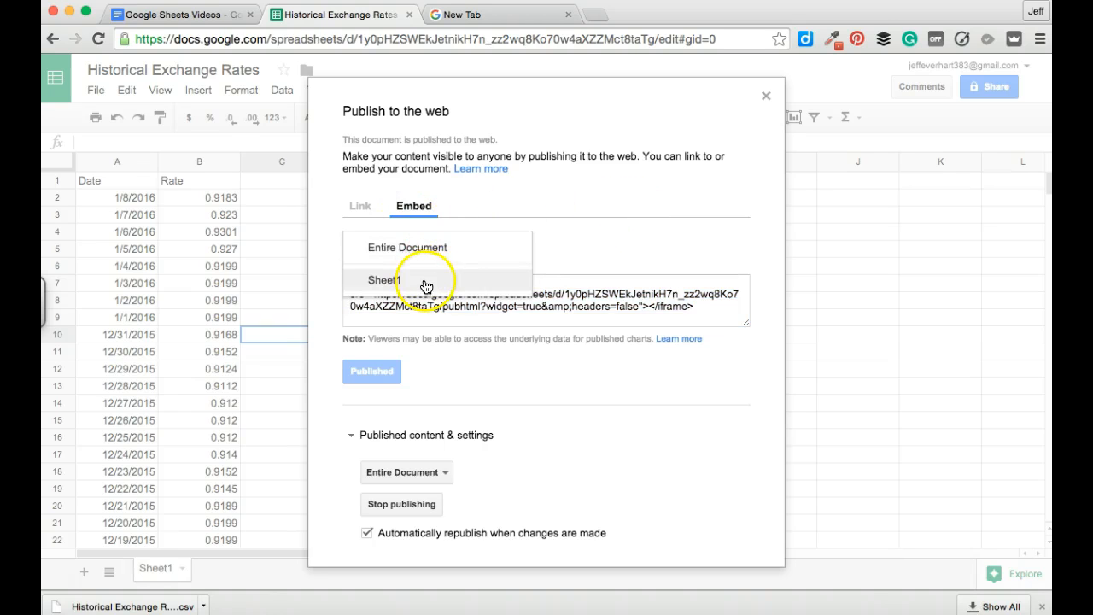
click(384, 280)
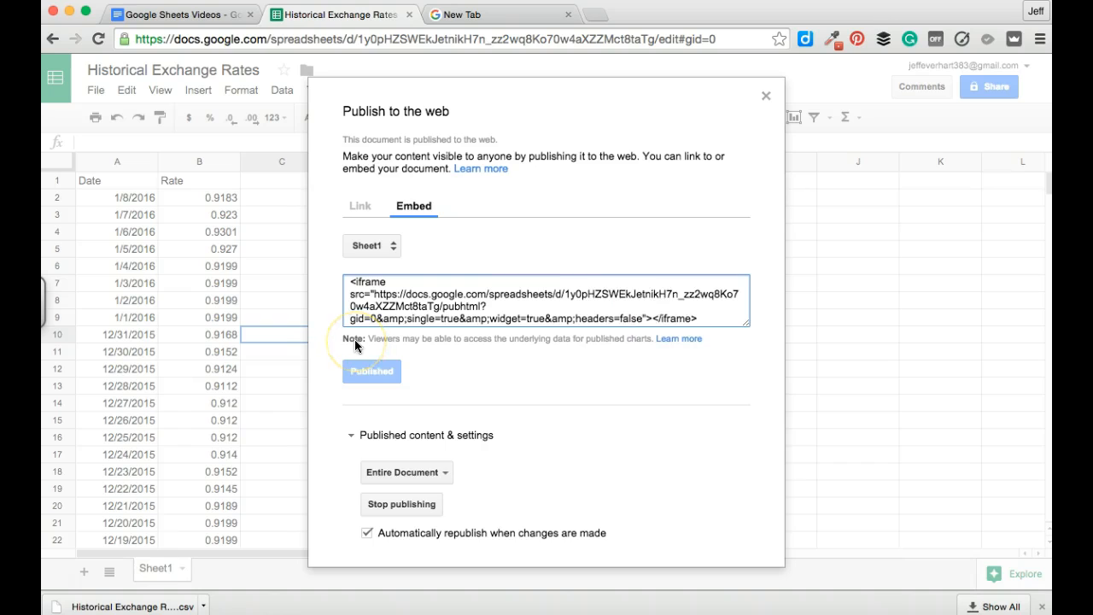
mouse_move(318, 328)
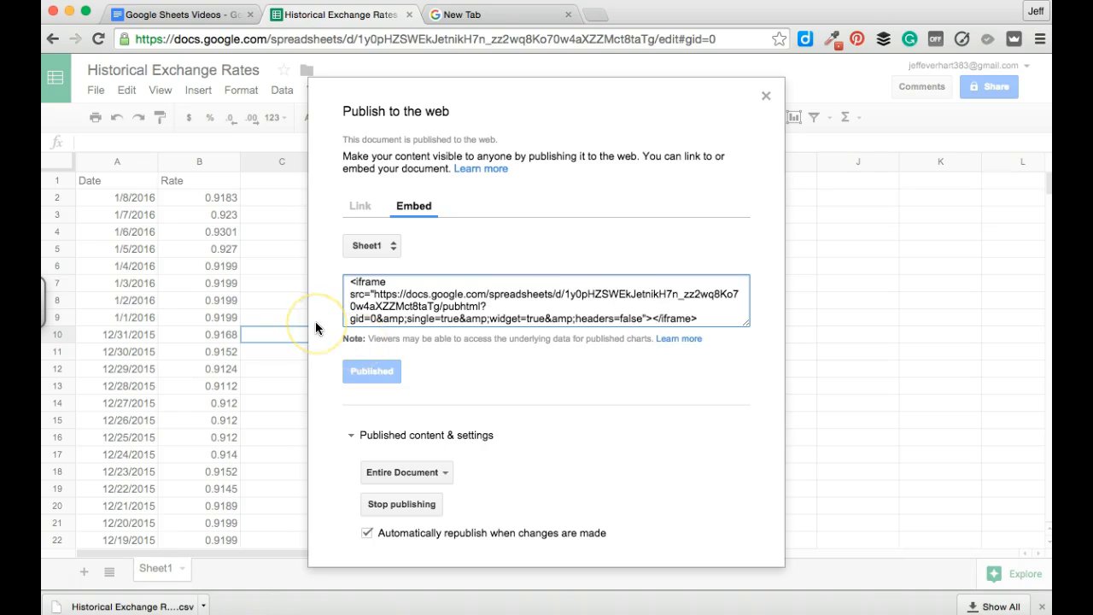
mouse_move(318, 328)
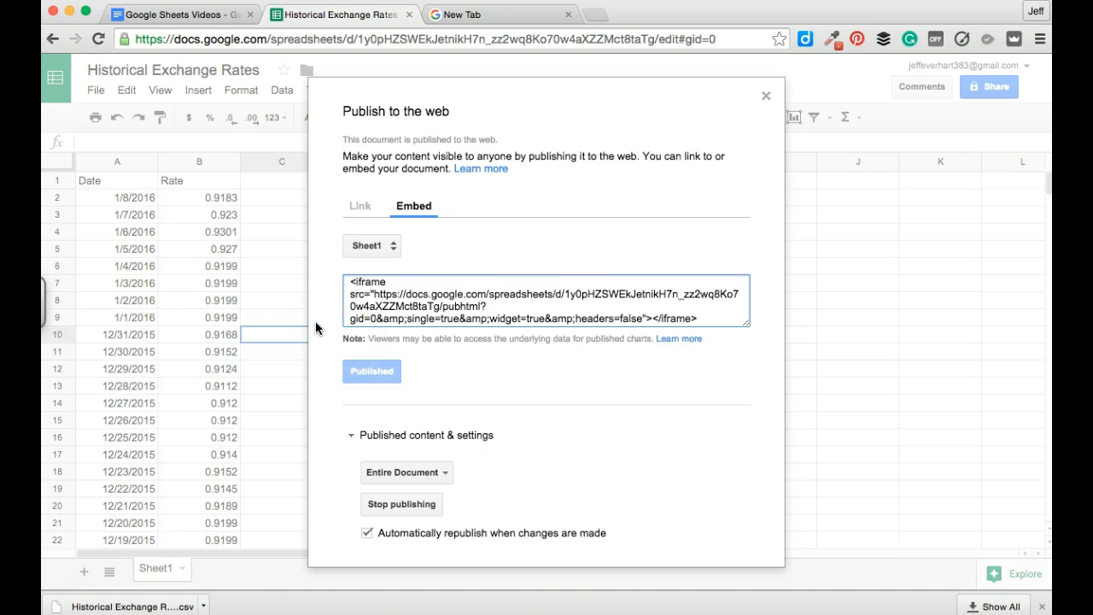